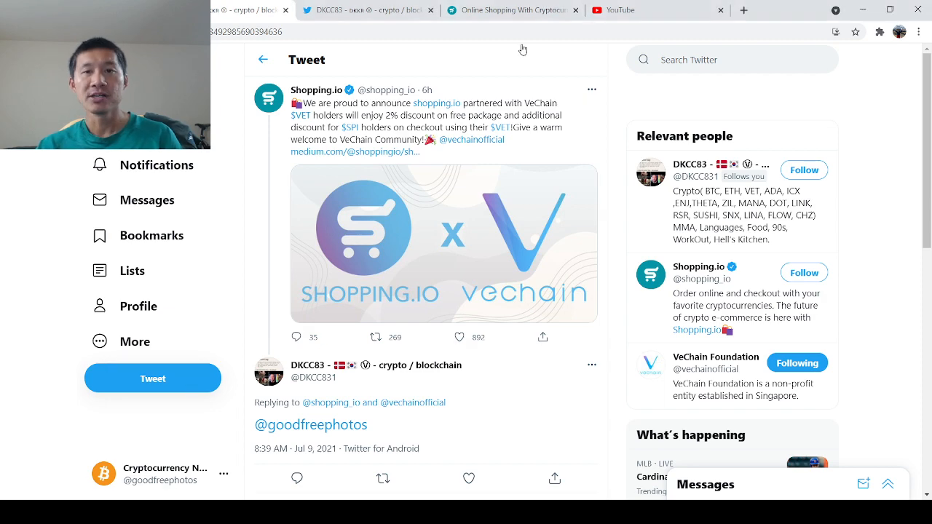
Step: Show the Shopping.io page advertising Amazon, Walmart and Ebay purchases with 100+ cryptocurrencies, and browse down it
{"action": "left_click", "coordinate": [510, 9]}
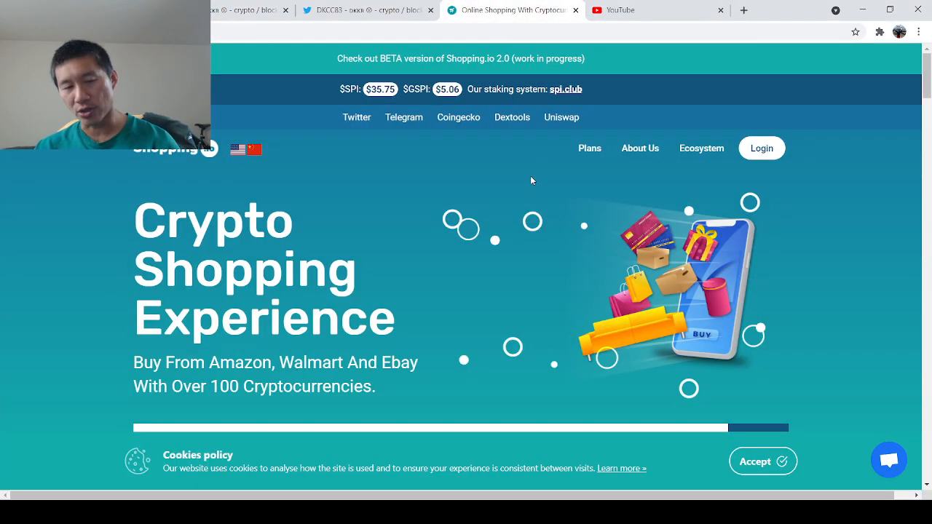
{"action": "mouse_move", "coordinate": [513, 256]}
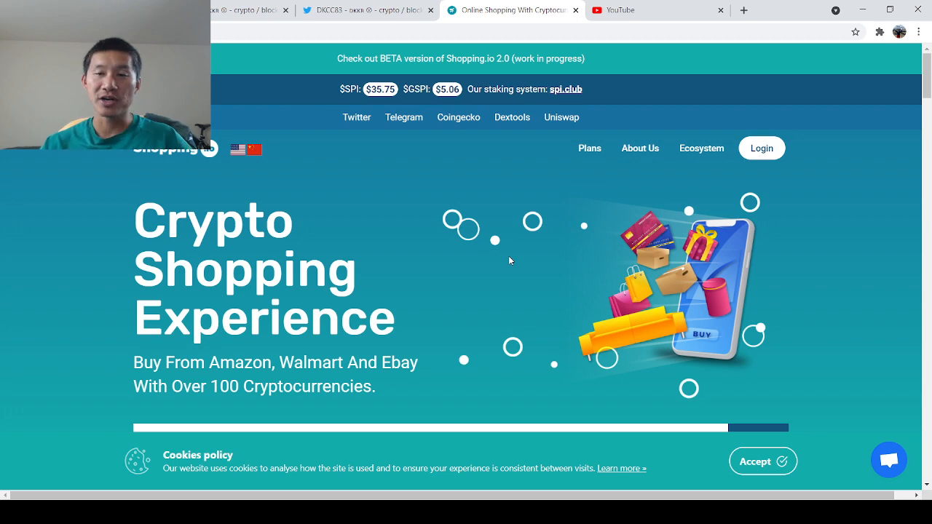
{"action": "scroll", "scroll_direction": "down", "scroll_amount": 3}
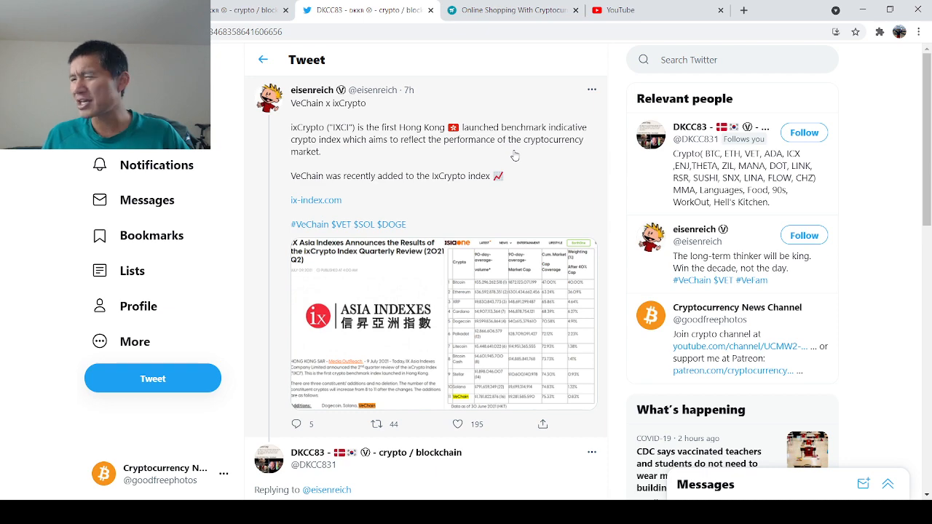
{"action": "mouse_move", "coordinate": [509, 347]}
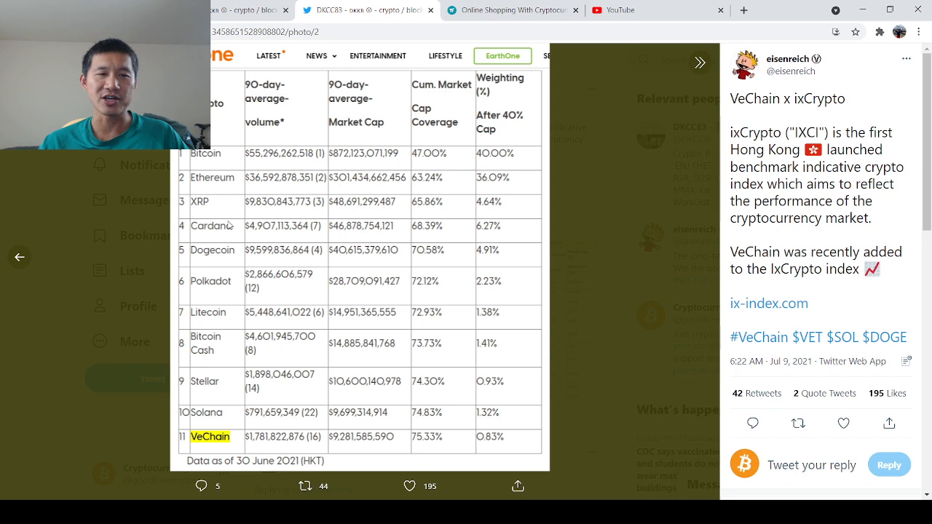
{"action": "mouse_move", "coordinate": [219, 355]}
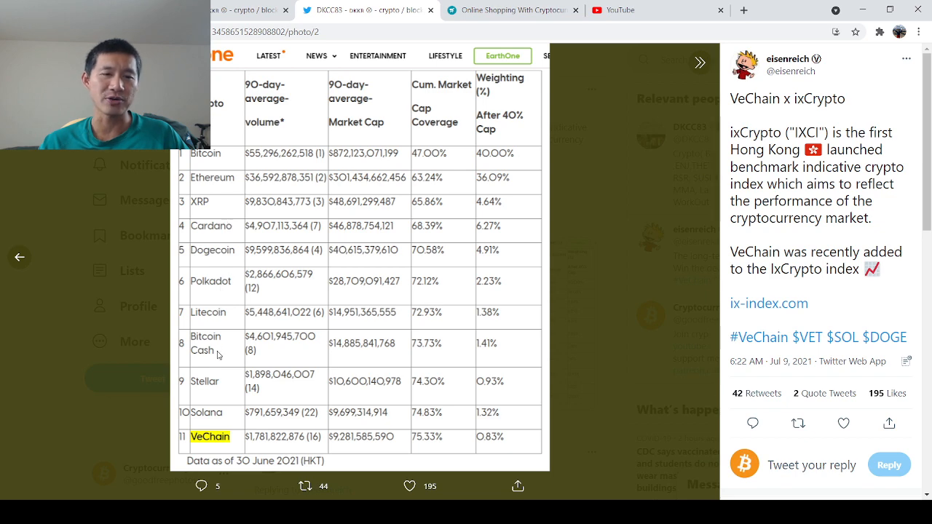